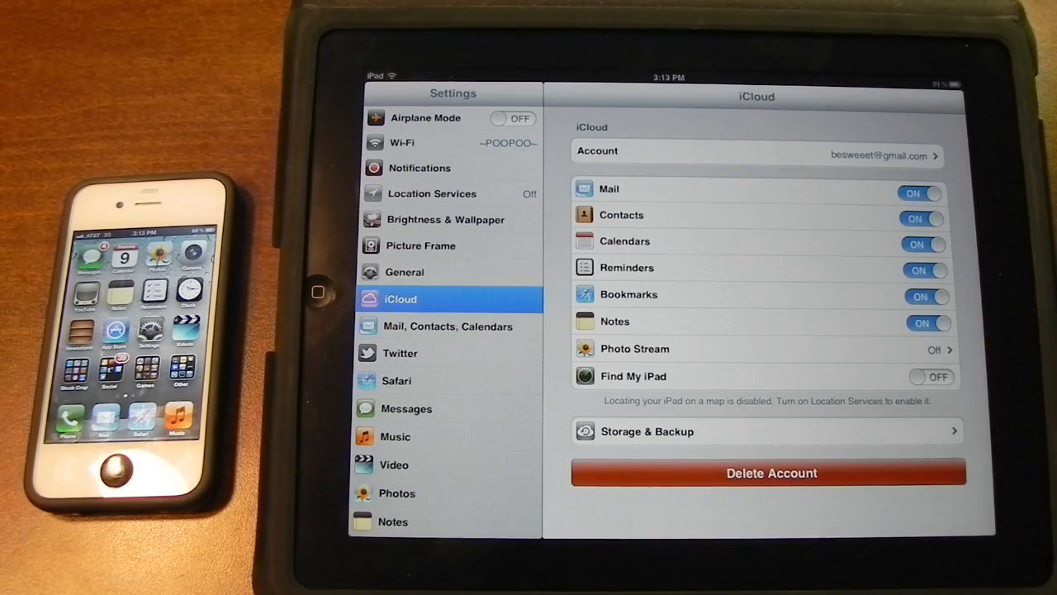
Leave the iCloud settings (Notes and Reminders on) for the iPad home screen.
click(316, 291)
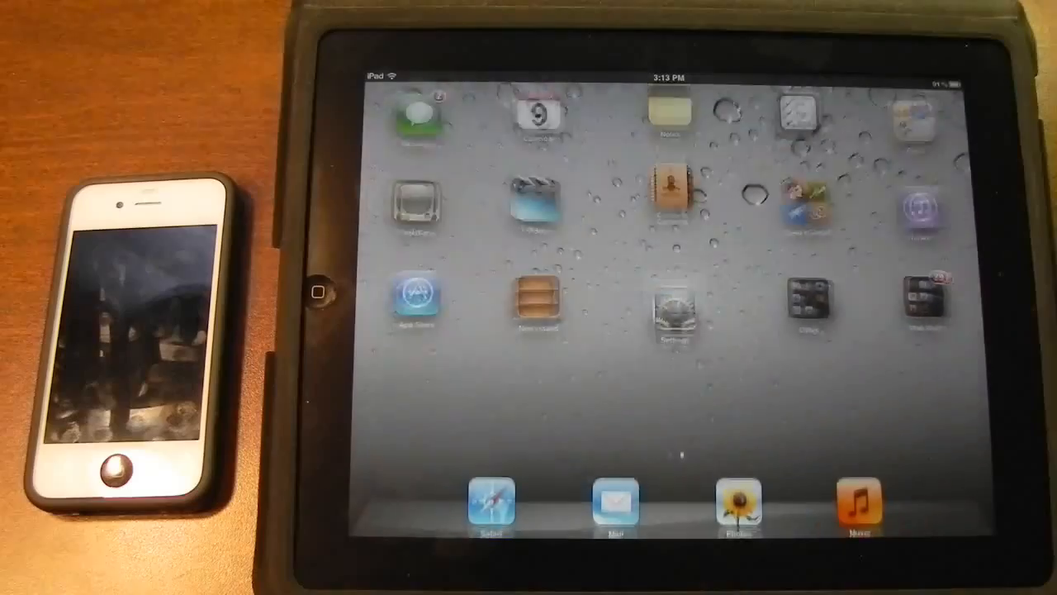
Open Notes and type "This is a test note for iOS 5's iCloud syncing feature.".
click(668, 116)
text(Tnis)
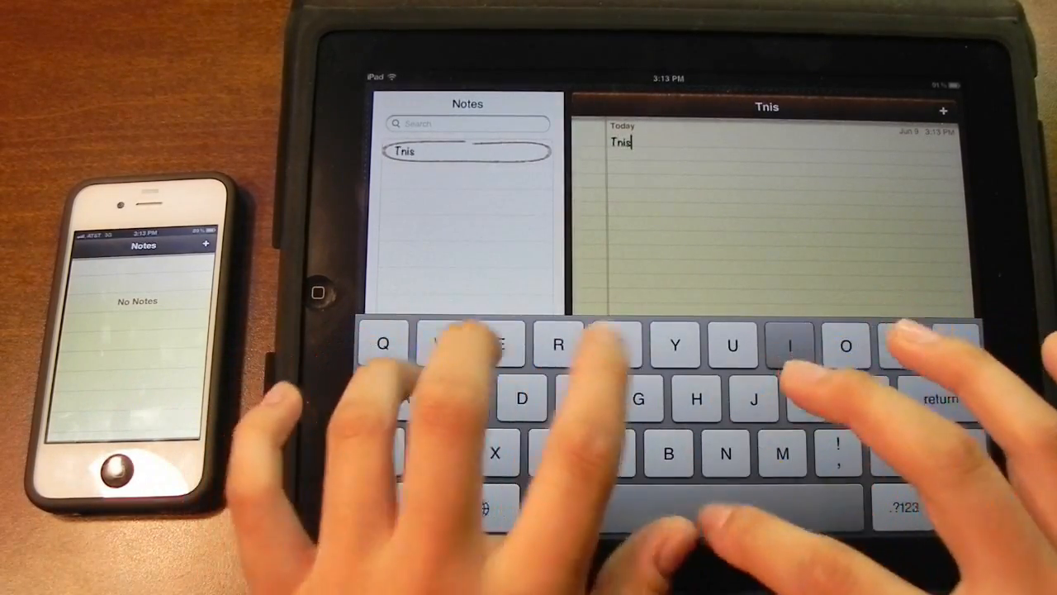
text(his is a test note for)
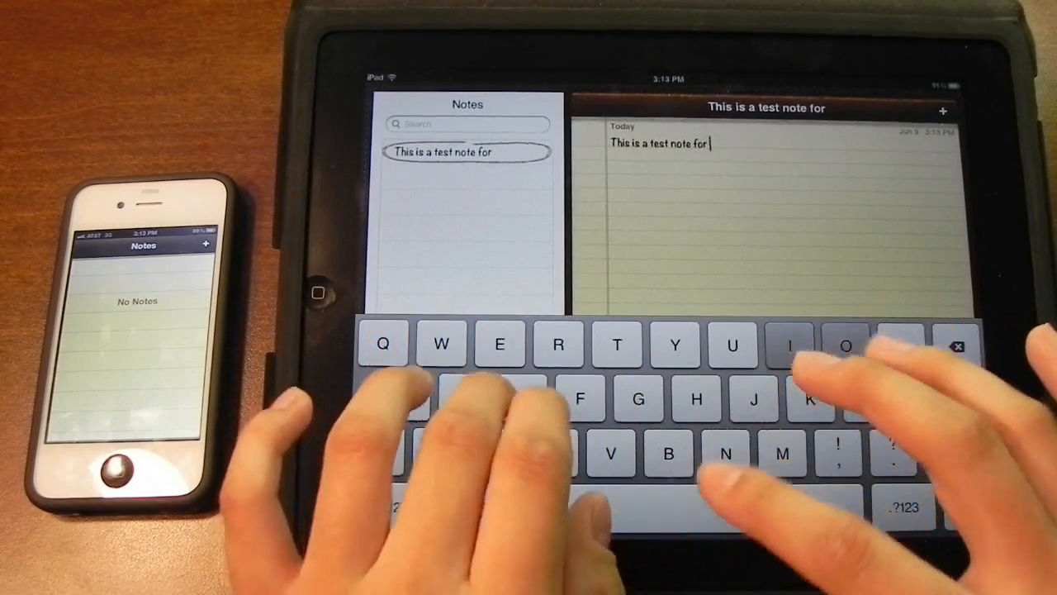
text(iOS 5's icloud syncing feature.)
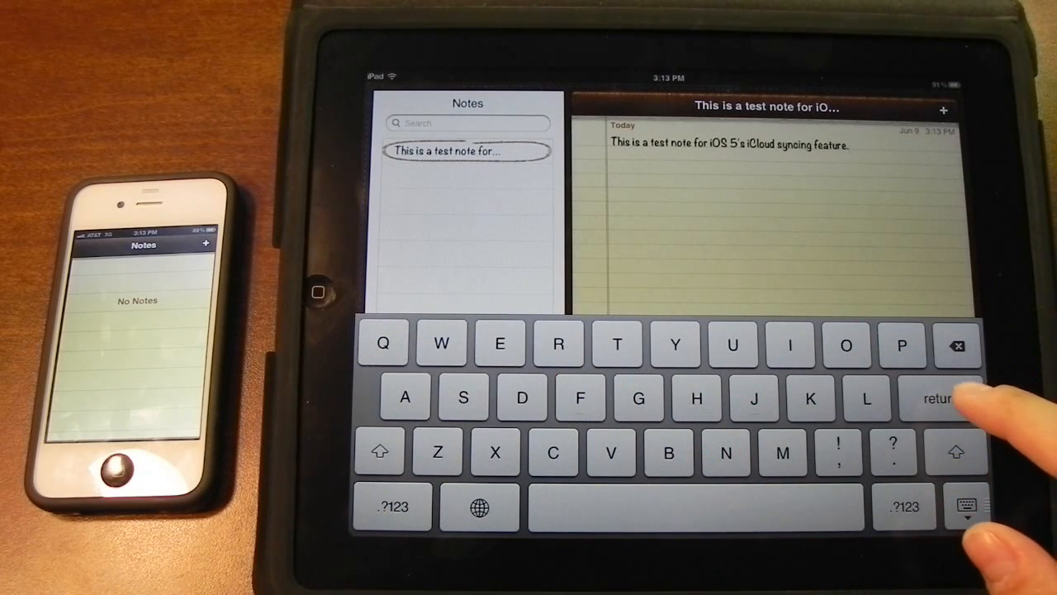
Dismiss the keyboard, delete the test note, and leave Notes for Reminders.
click(965, 507)
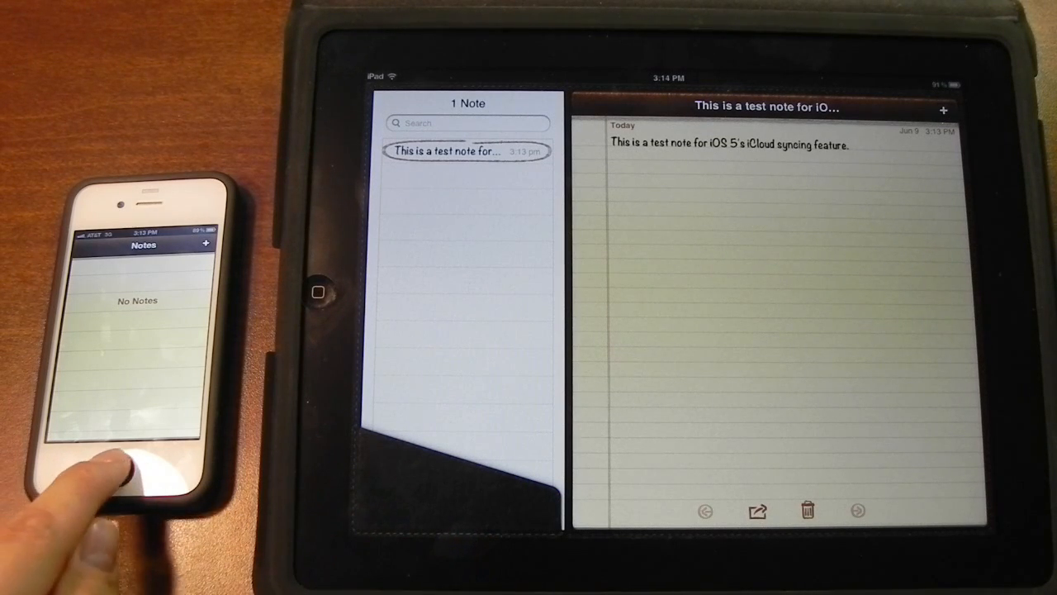
click(122, 468)
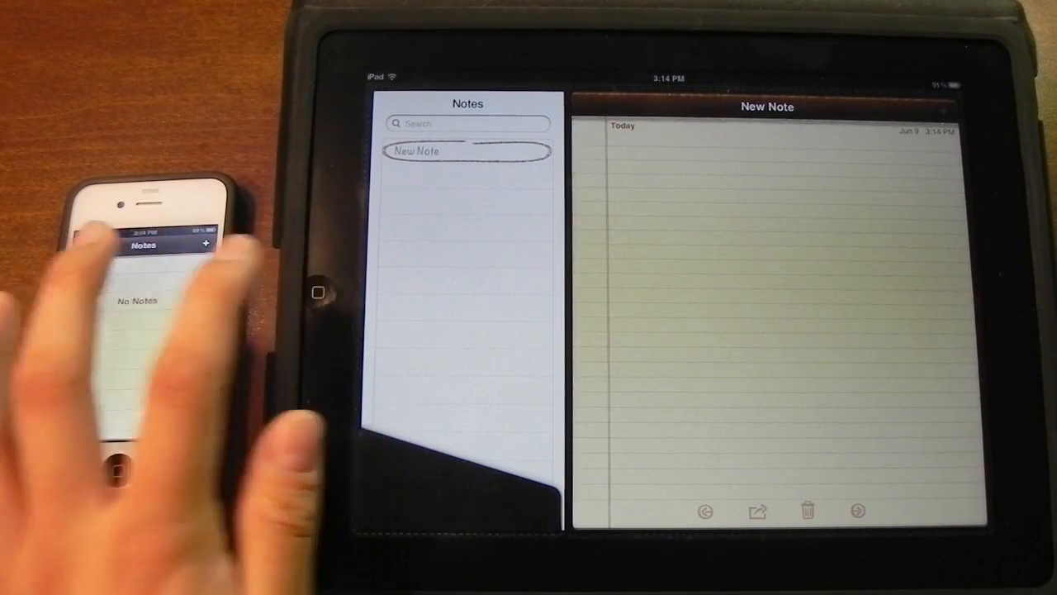
click(317, 292)
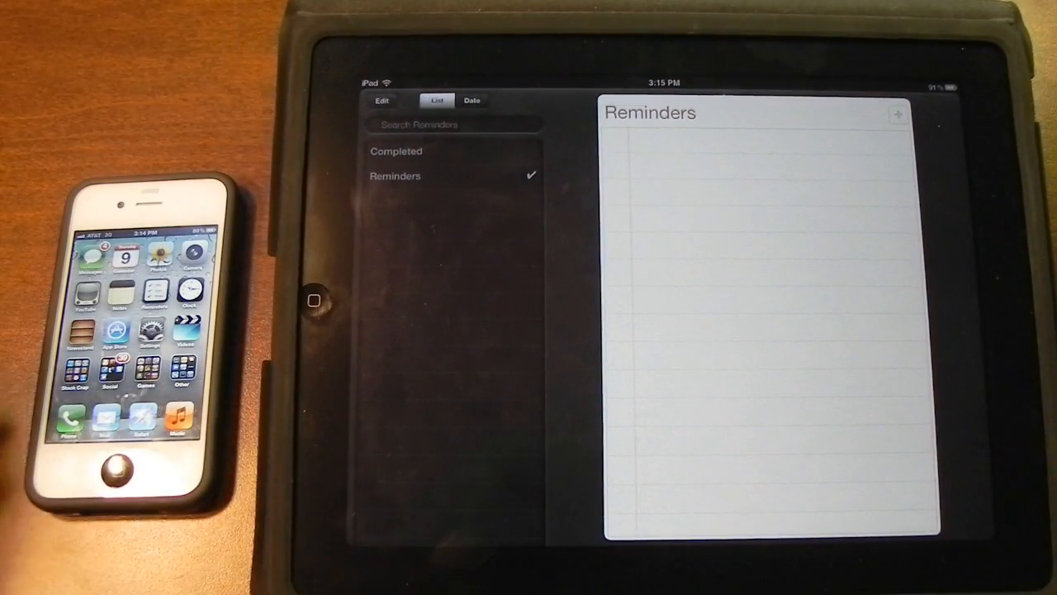
Add the reminder "Make a few YouTube videos." and switch to Settings via multitasking.
click(897, 113)
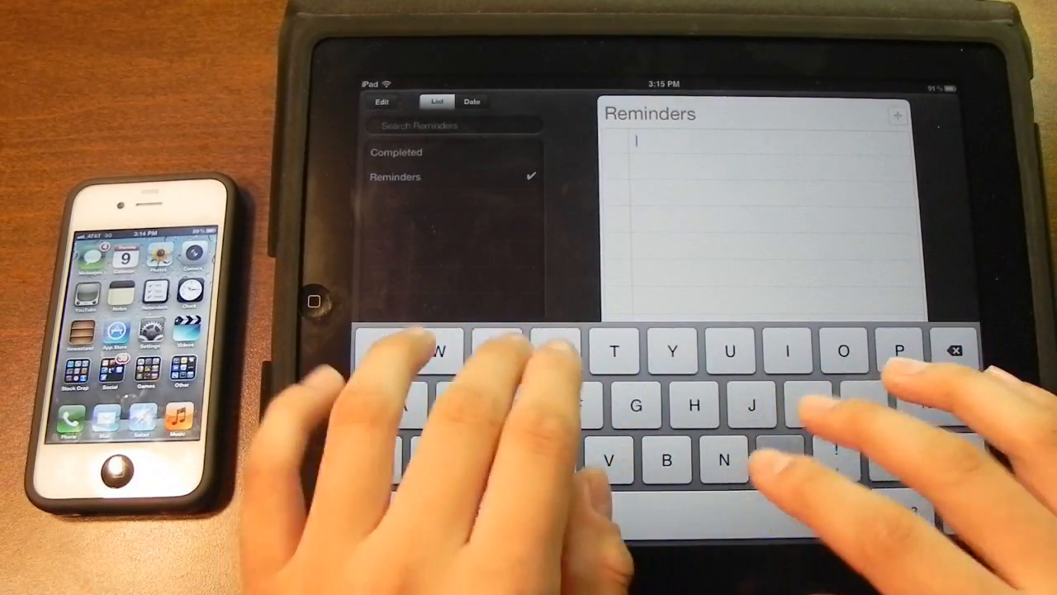
text(Make a few YouTube videos.)
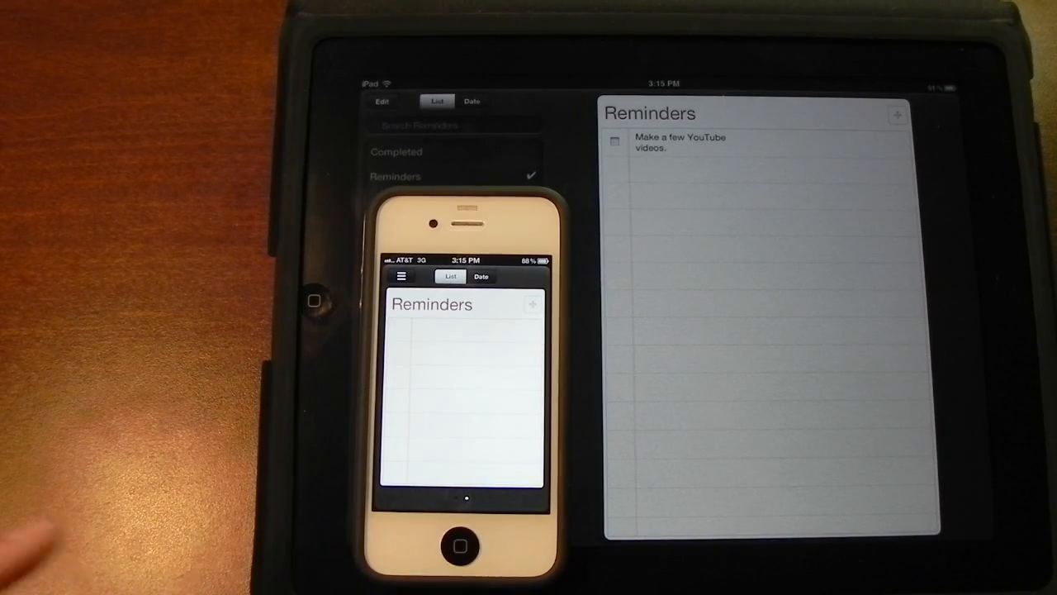
click(460, 546)
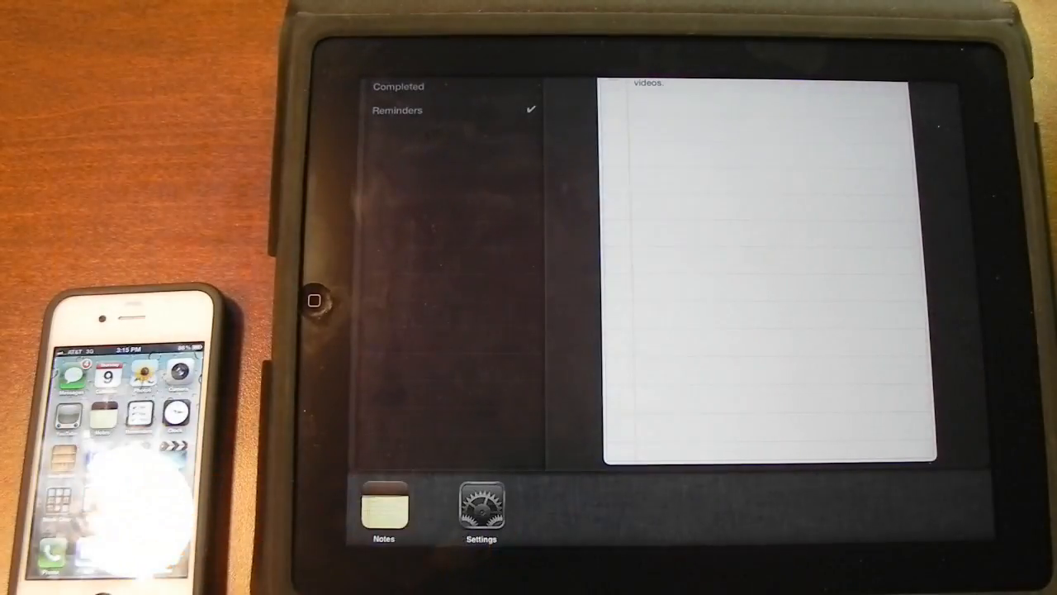
click(481, 504)
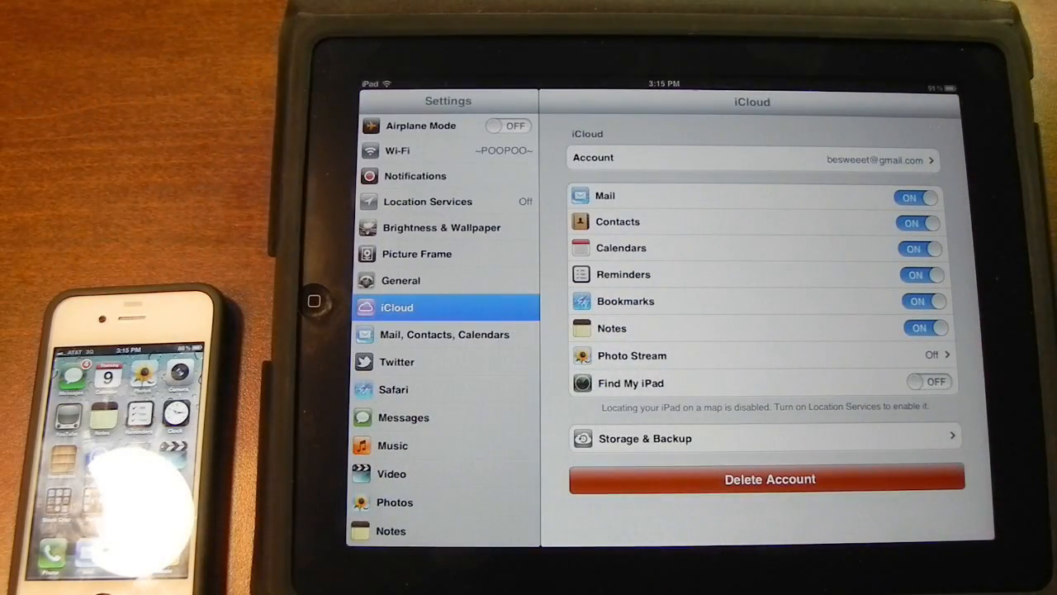